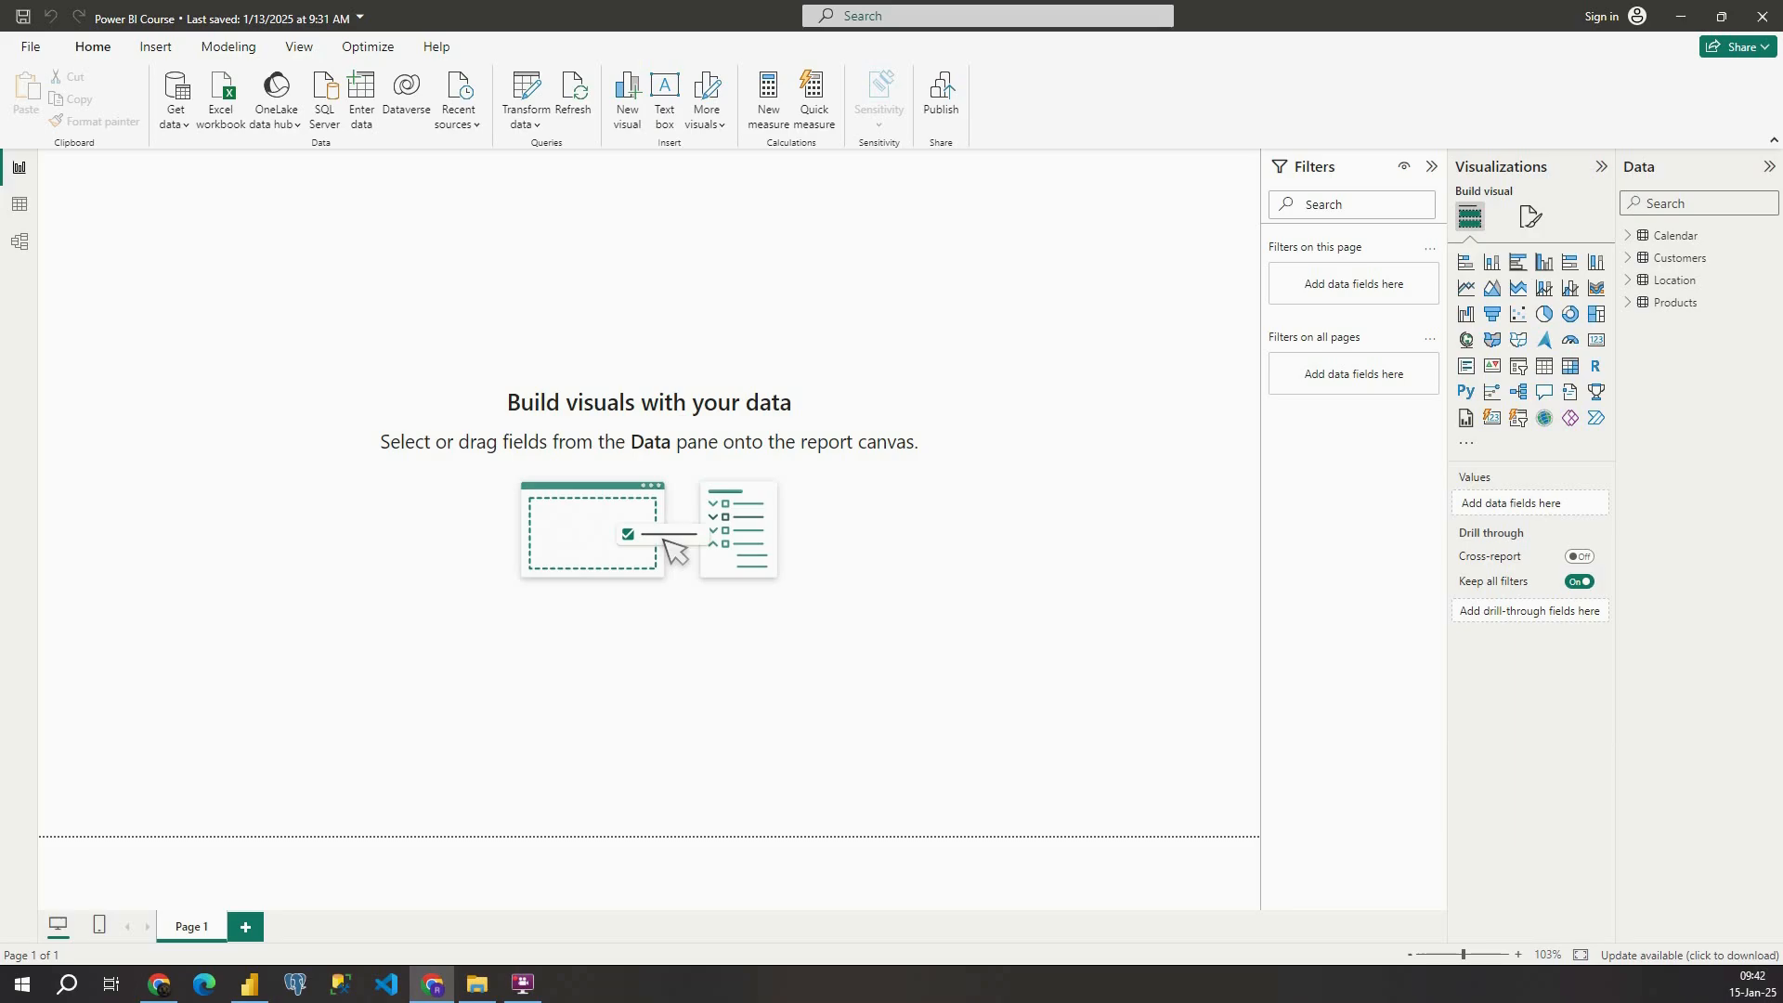
mouse_move(523, 97)
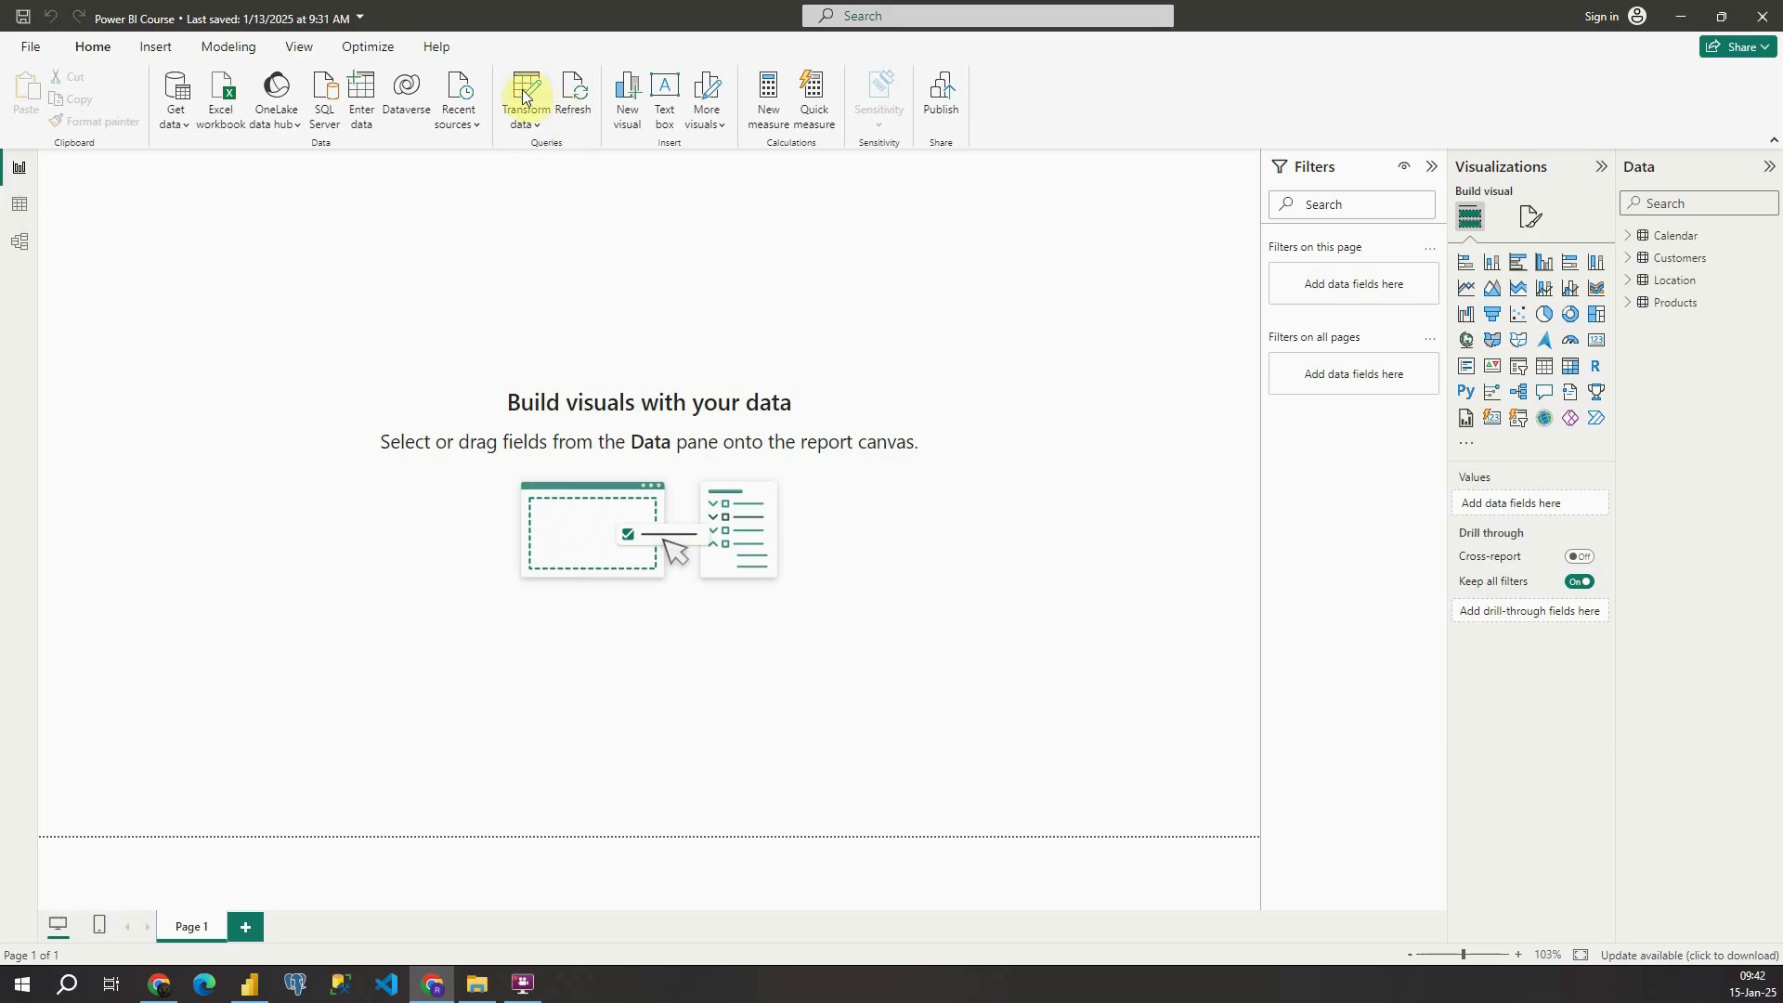
- Launch Power Query via Transform data, view Customers, then return to the Location query
click(524, 96)
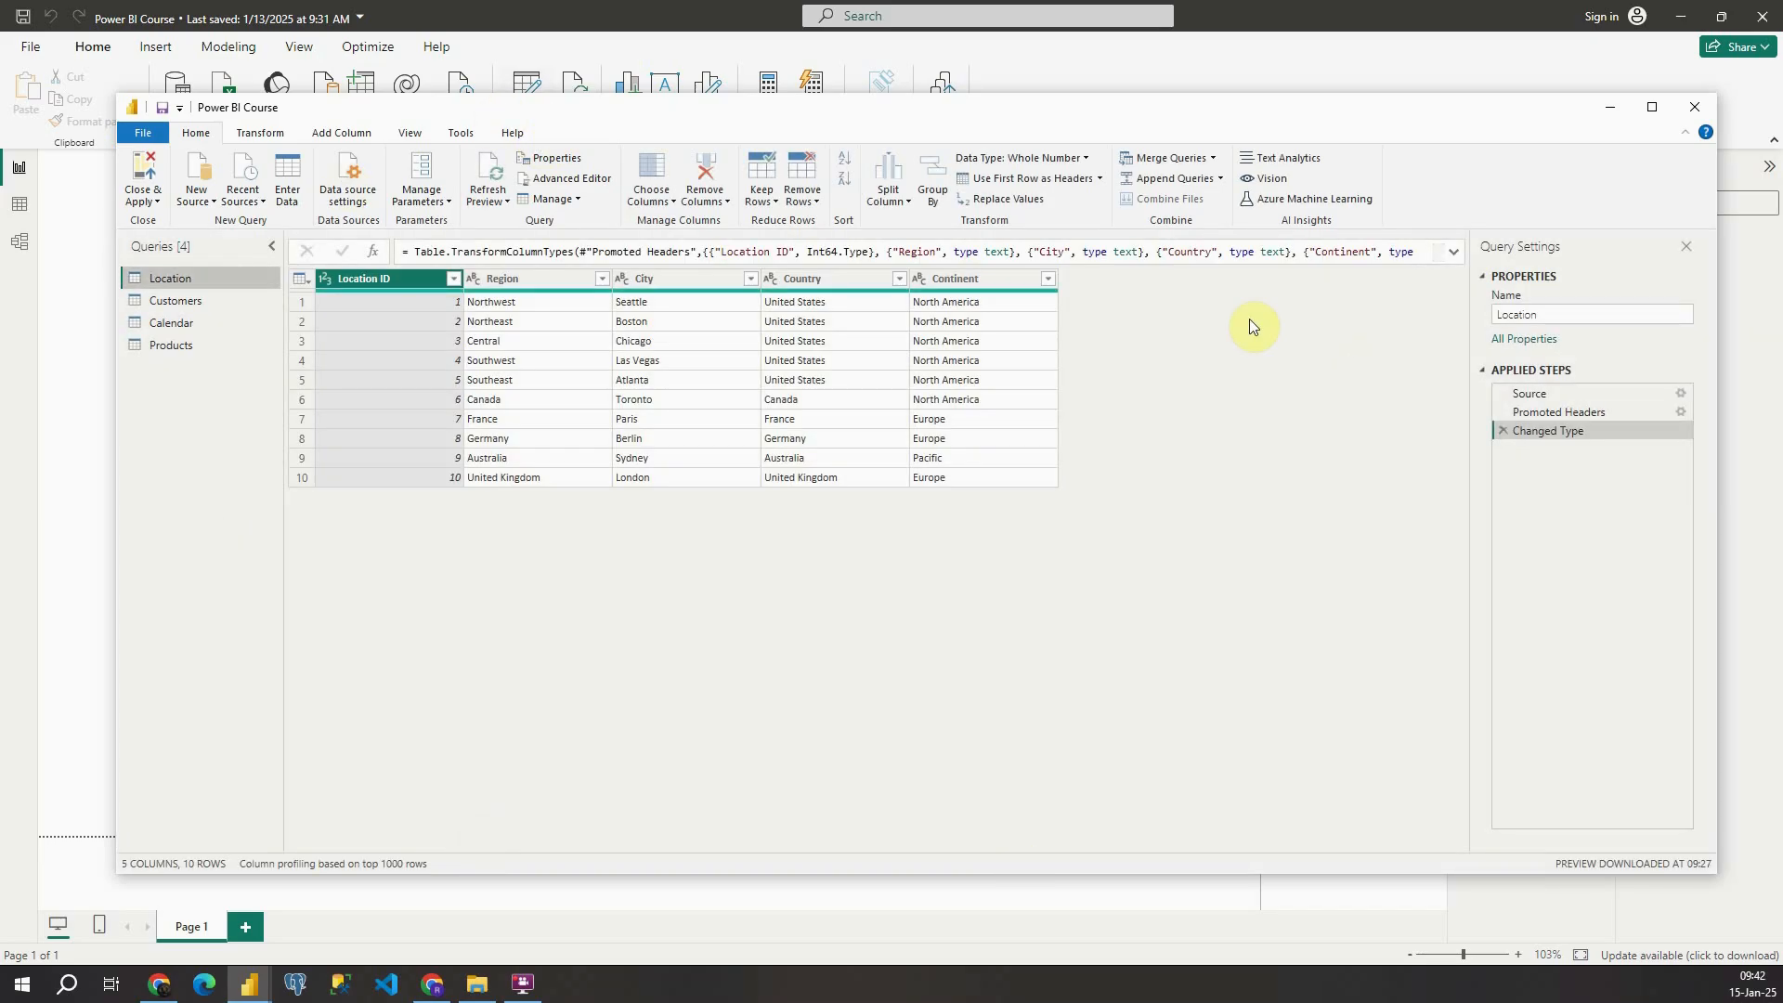
mouse_move(174, 301)
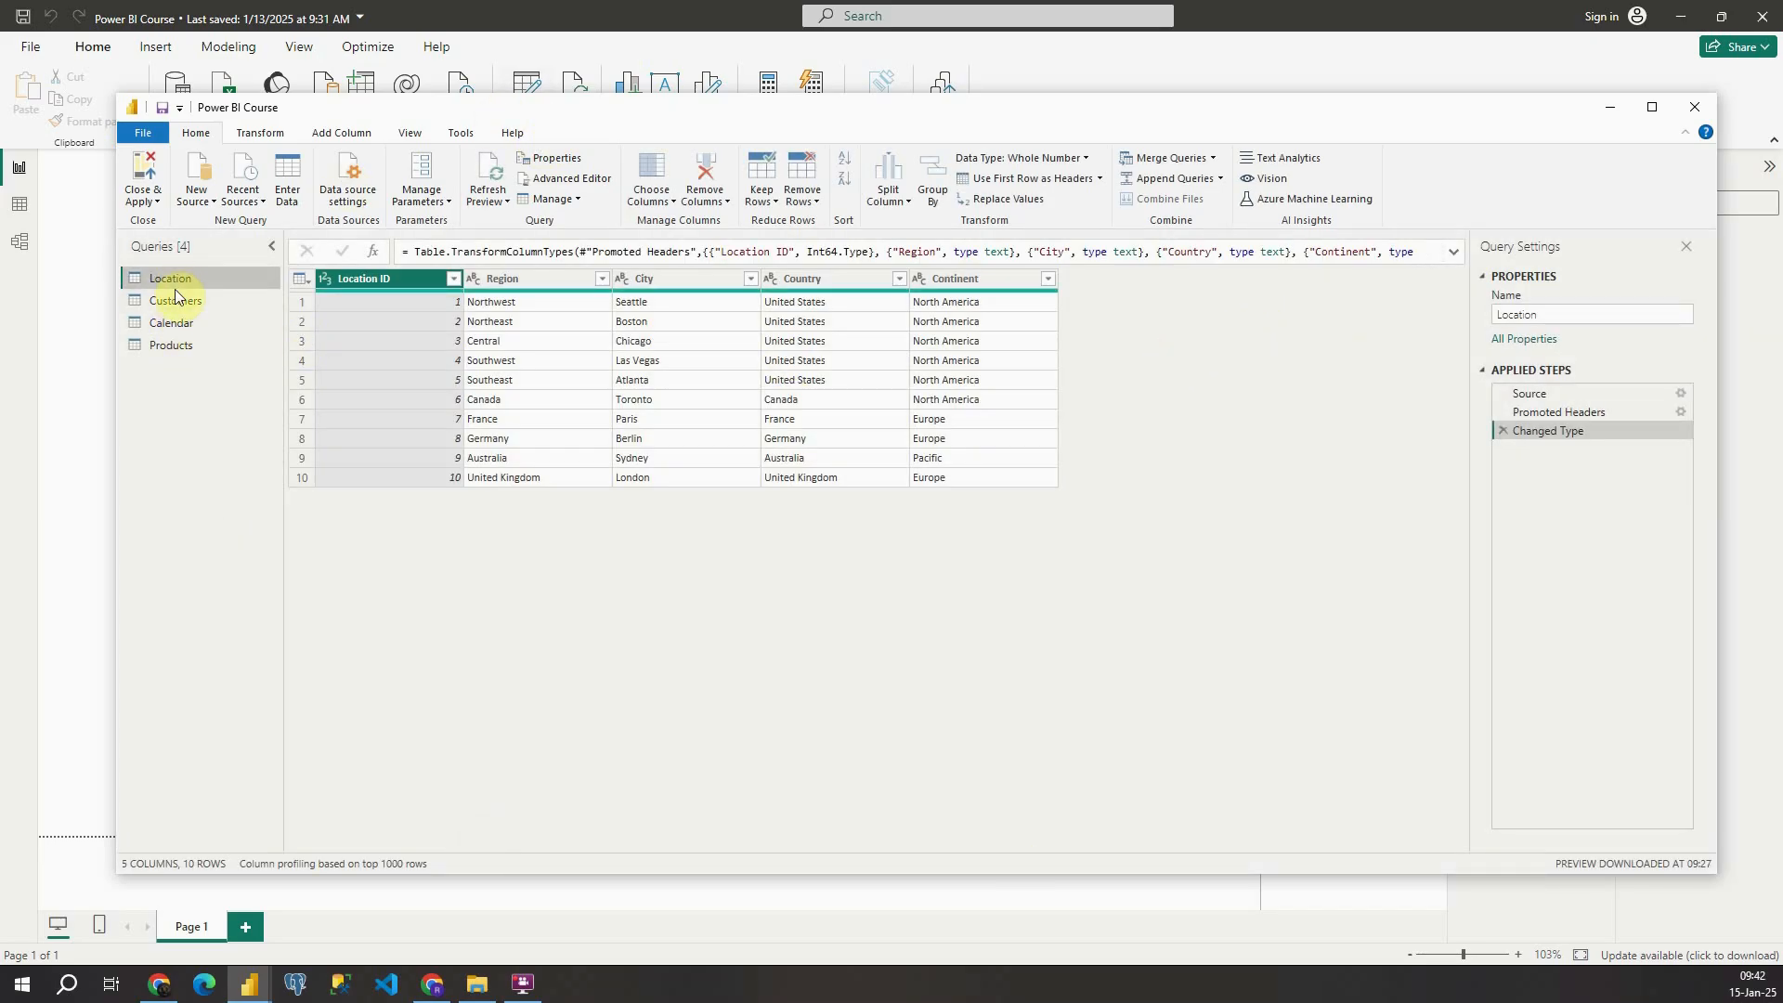
click(174, 301)
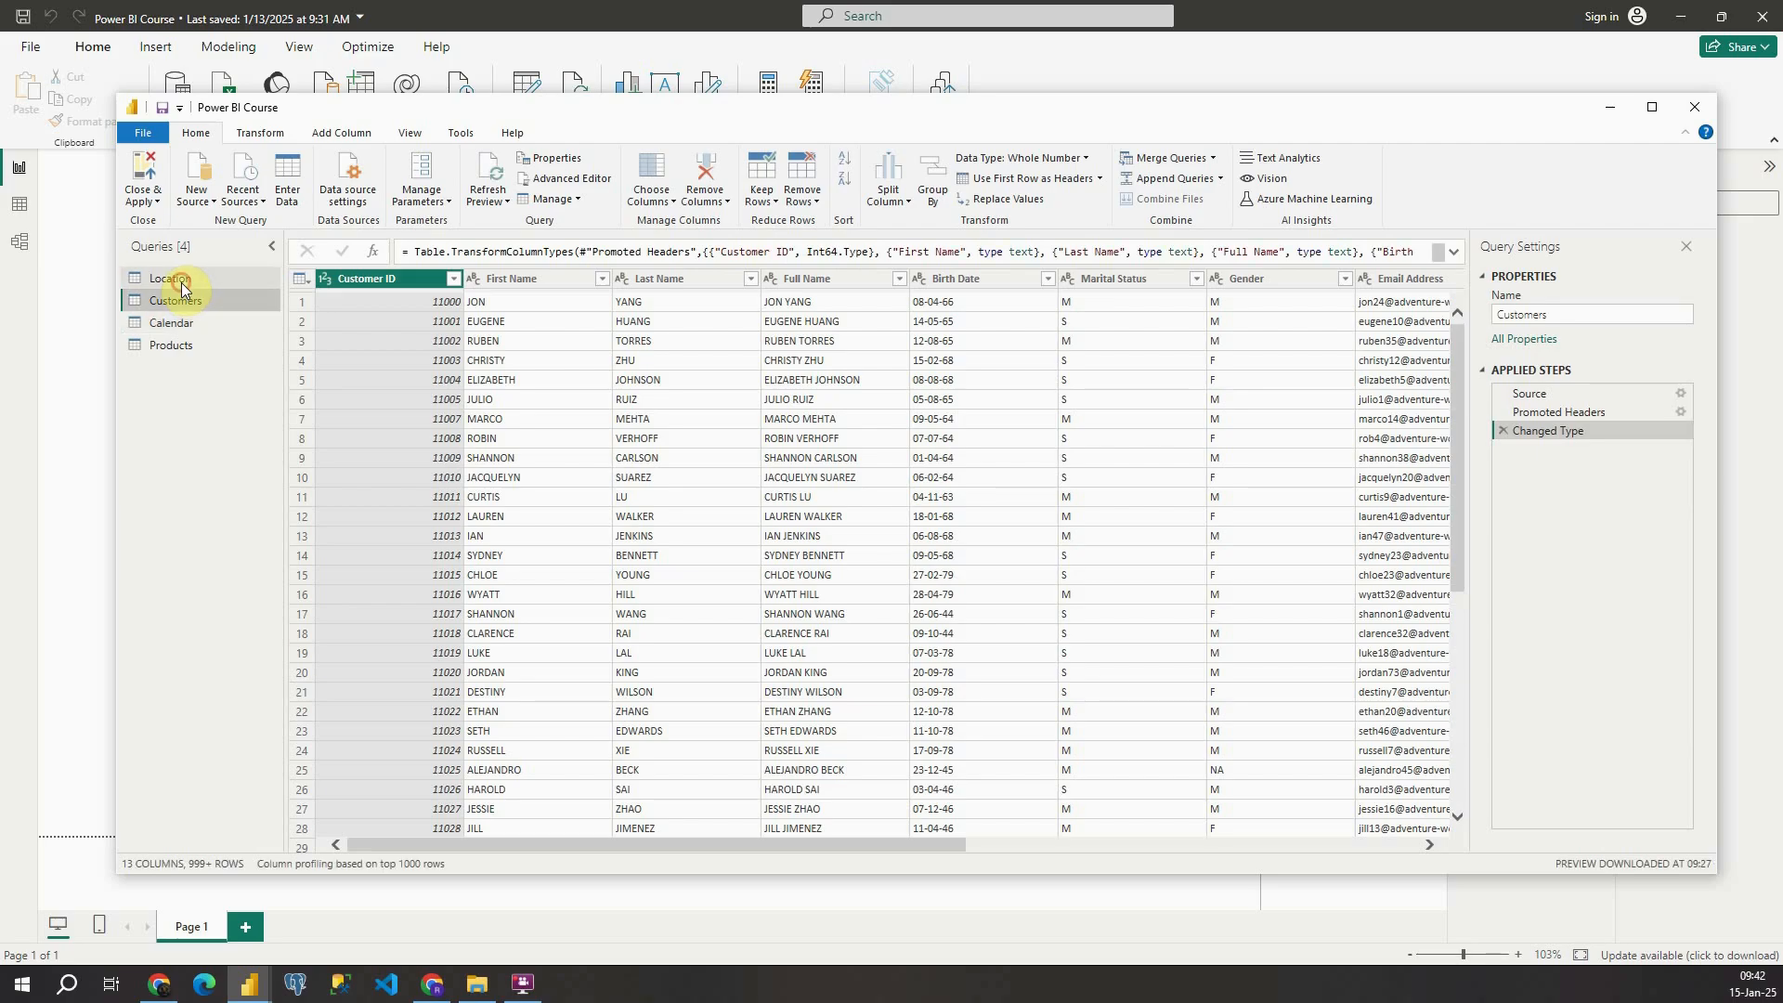
click(171, 277)
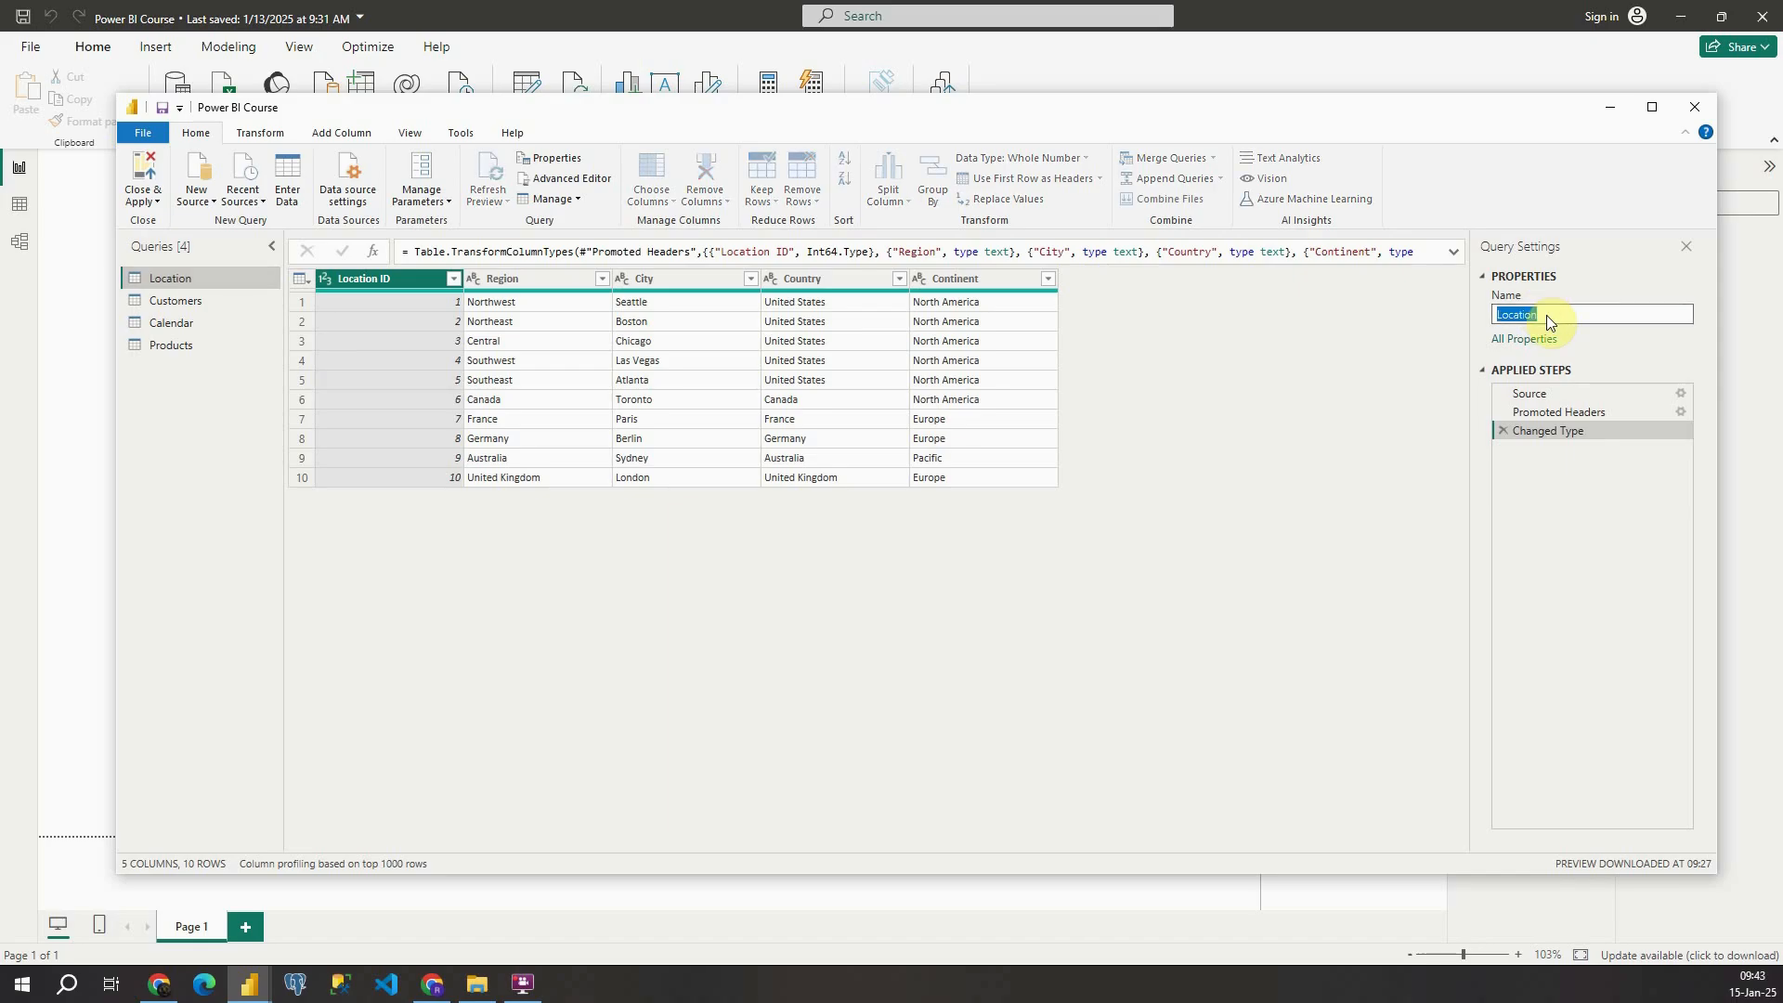
- Rename the Location query to Test and apply the change to the report
text(Te)
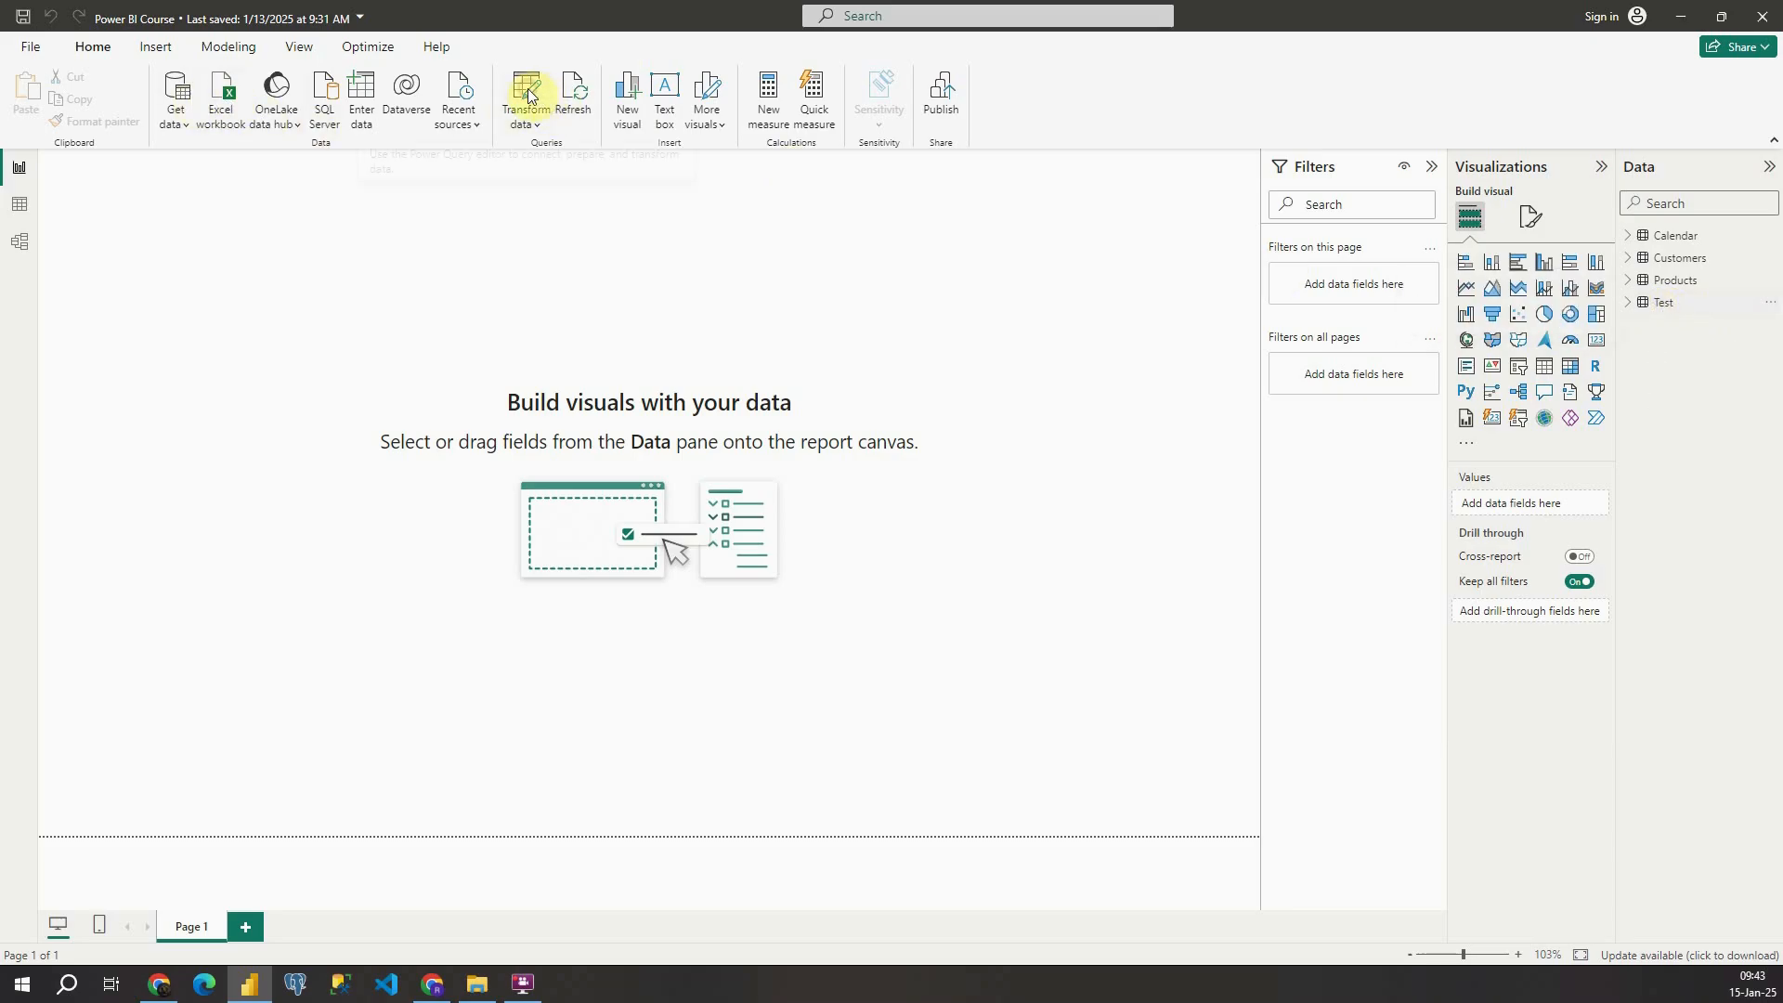
- Back in Power Query, rename the Test query to Location (Dim)
click(524, 96)
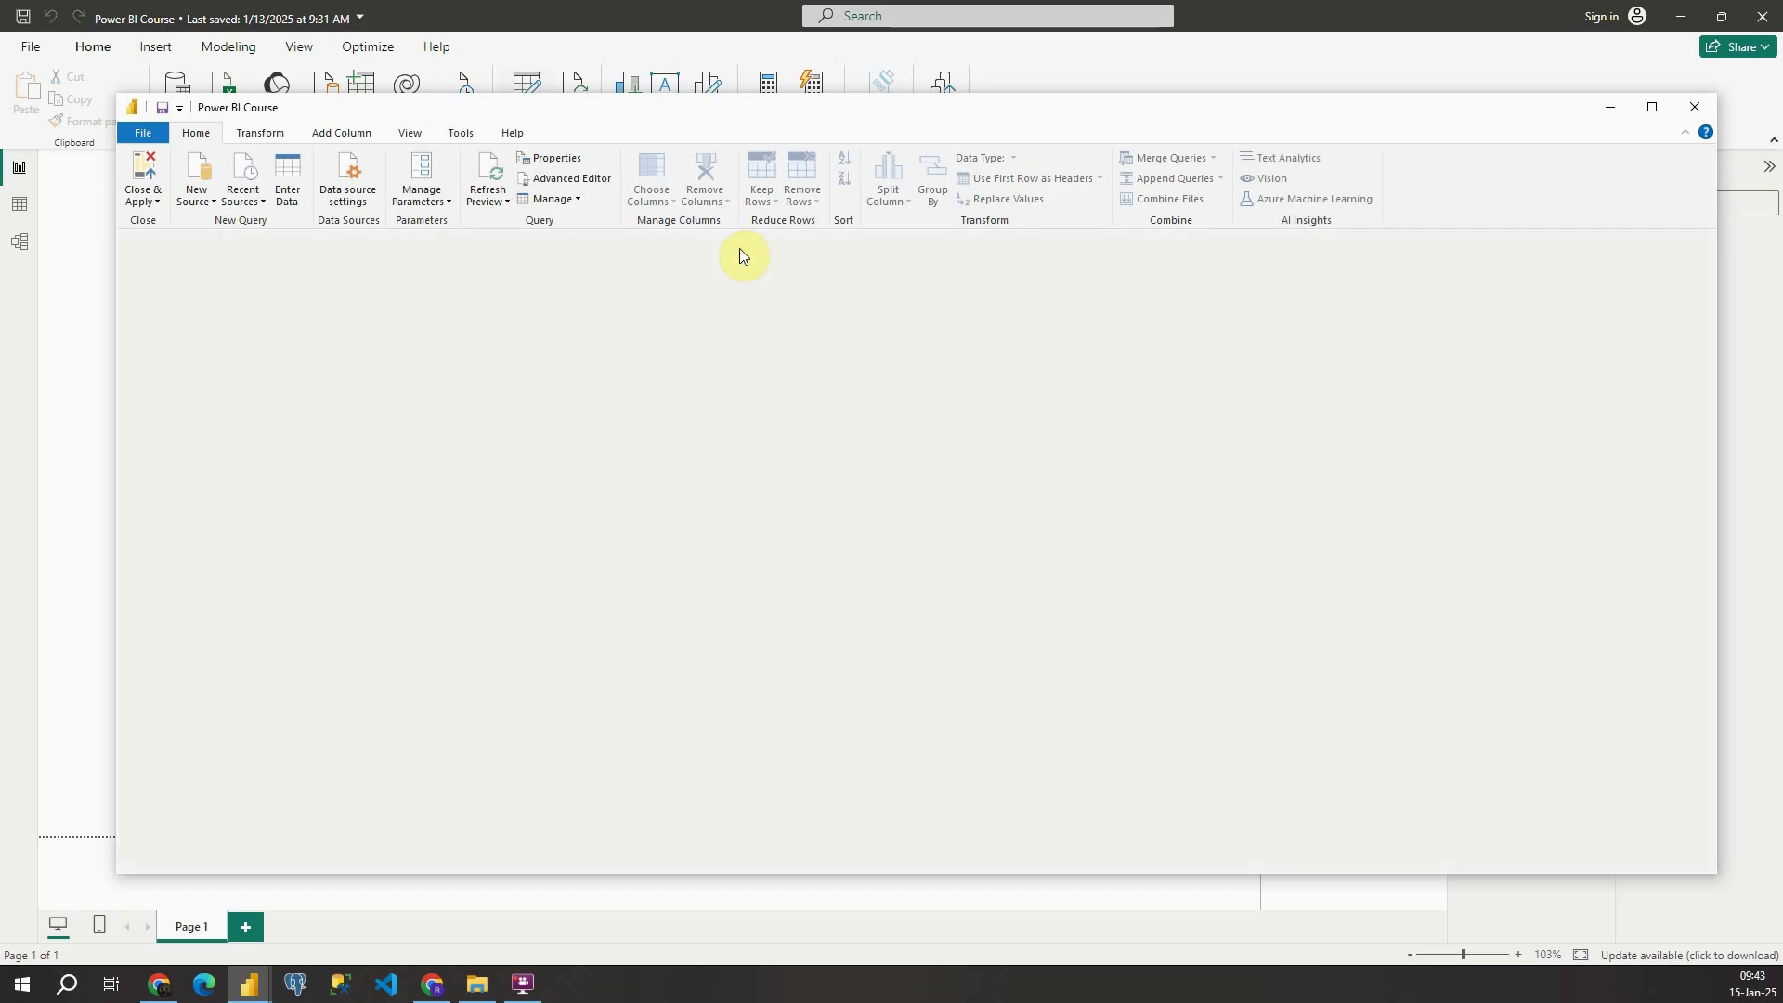
click(160, 279)
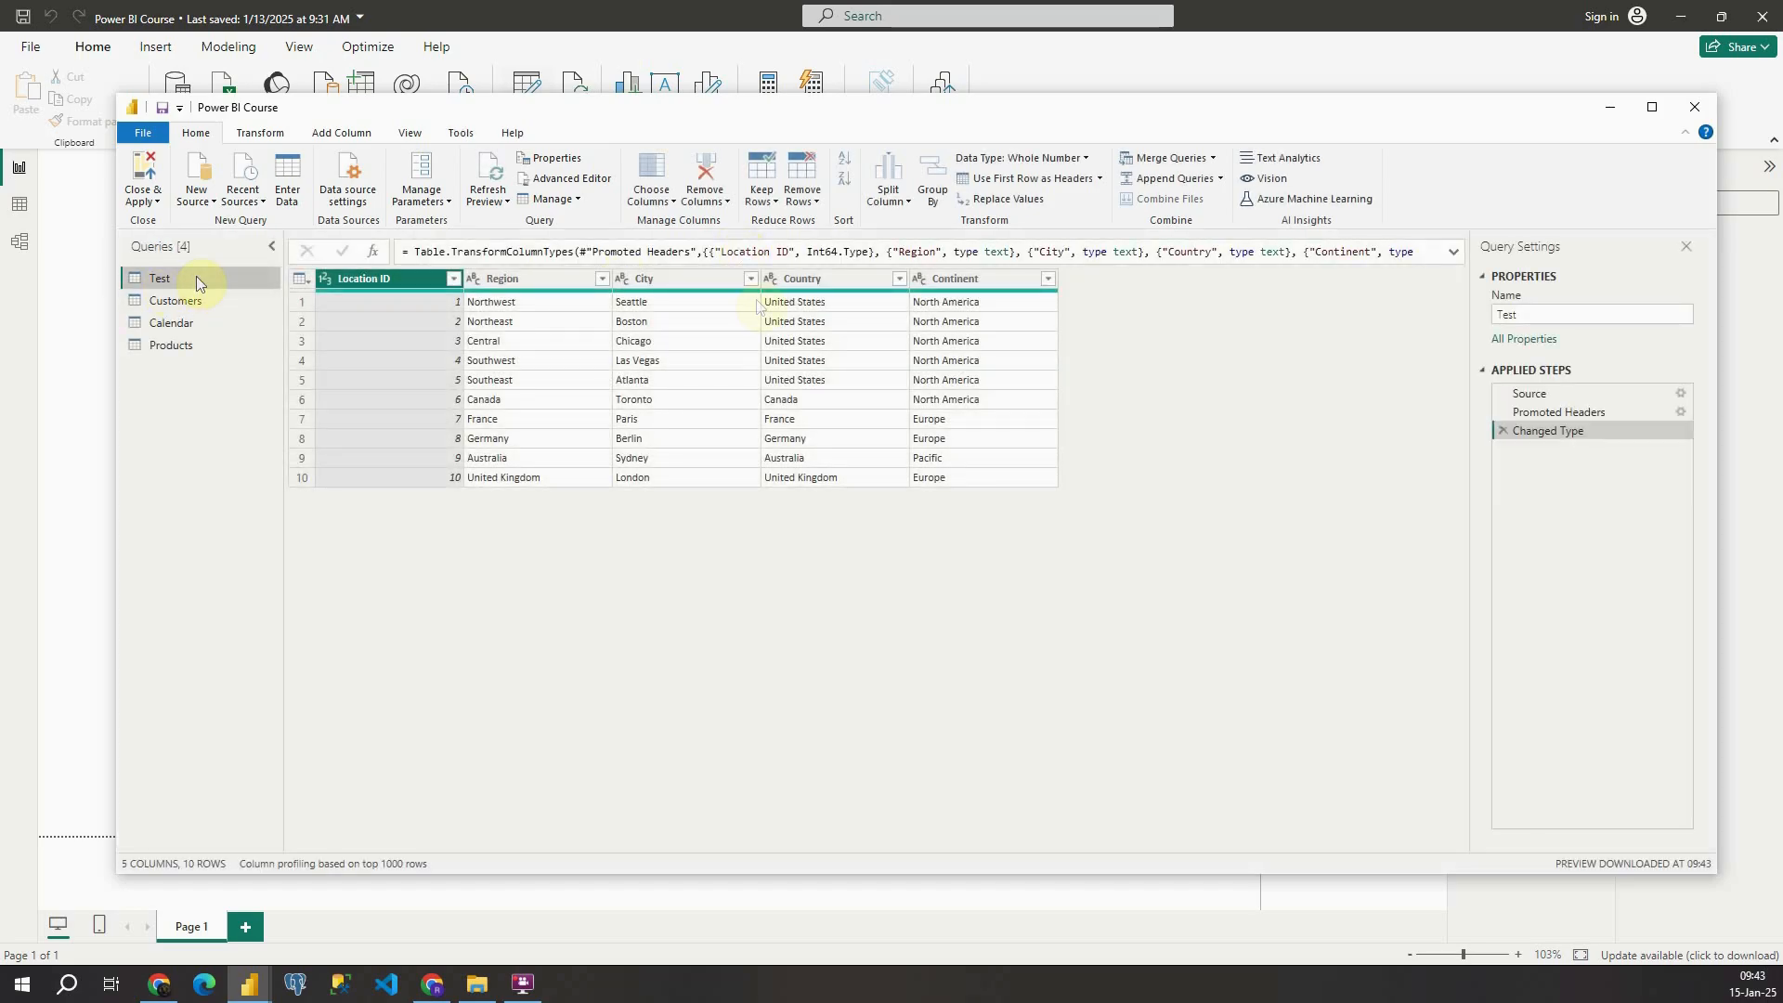
click(1592, 316)
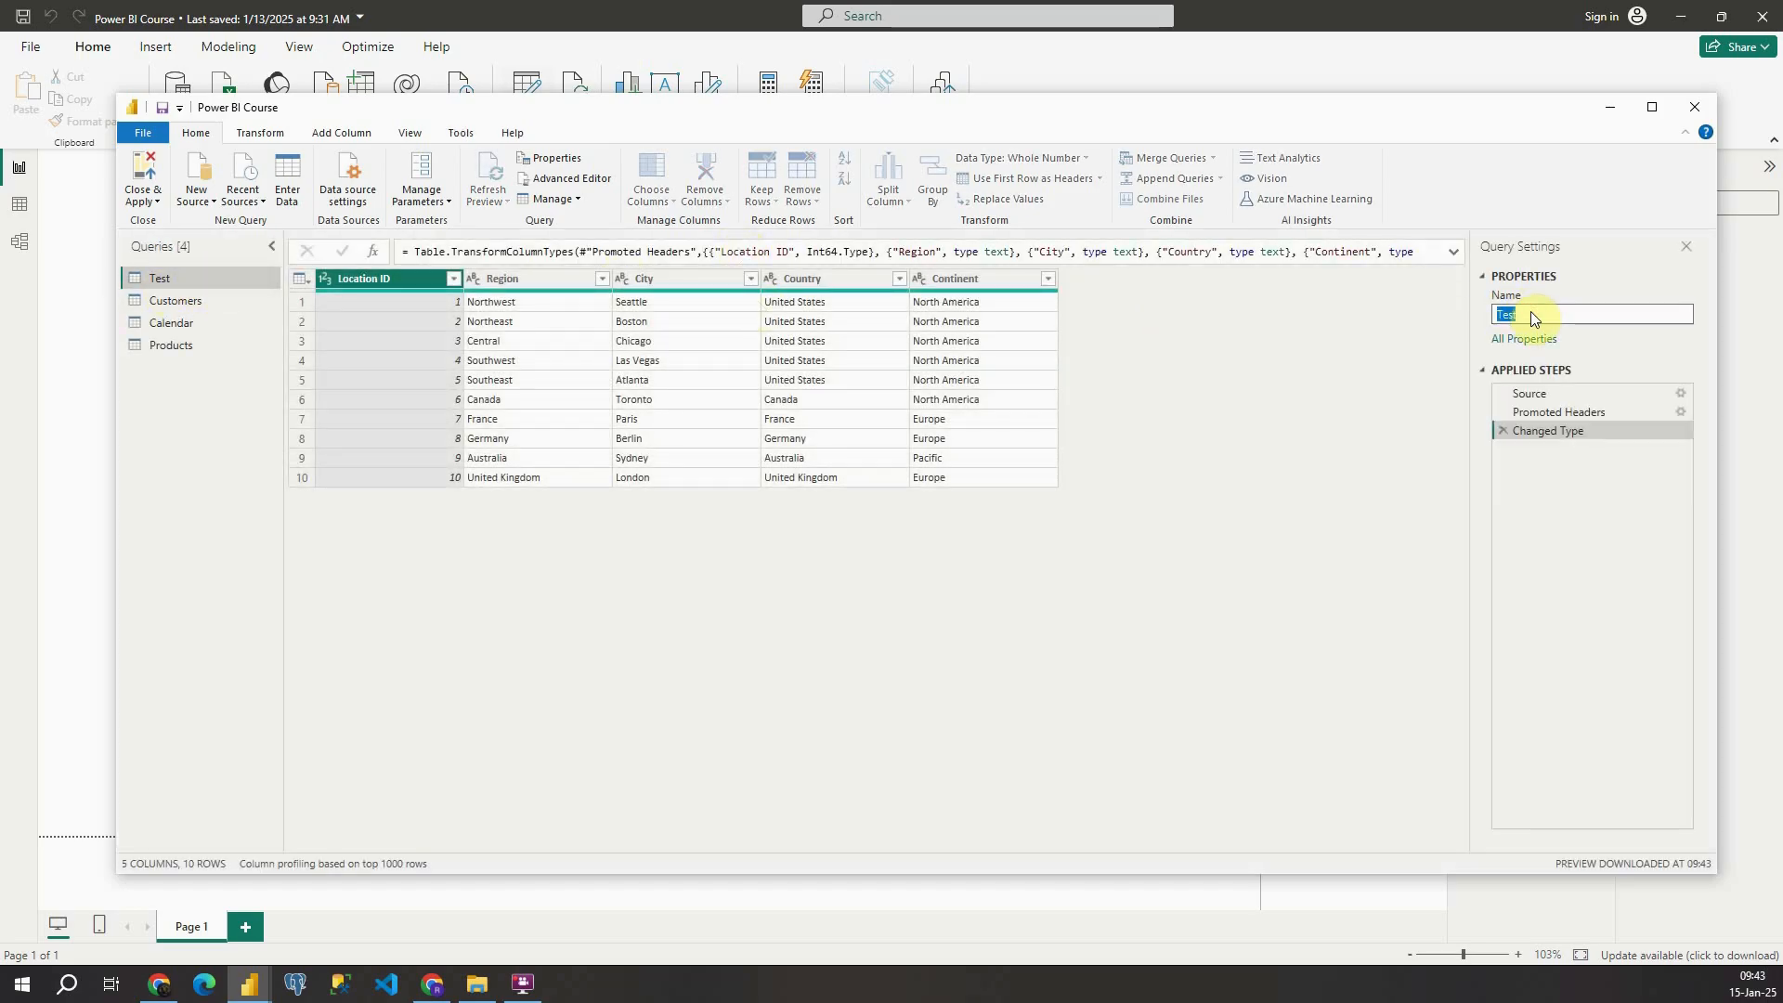
text(Location (Dim)
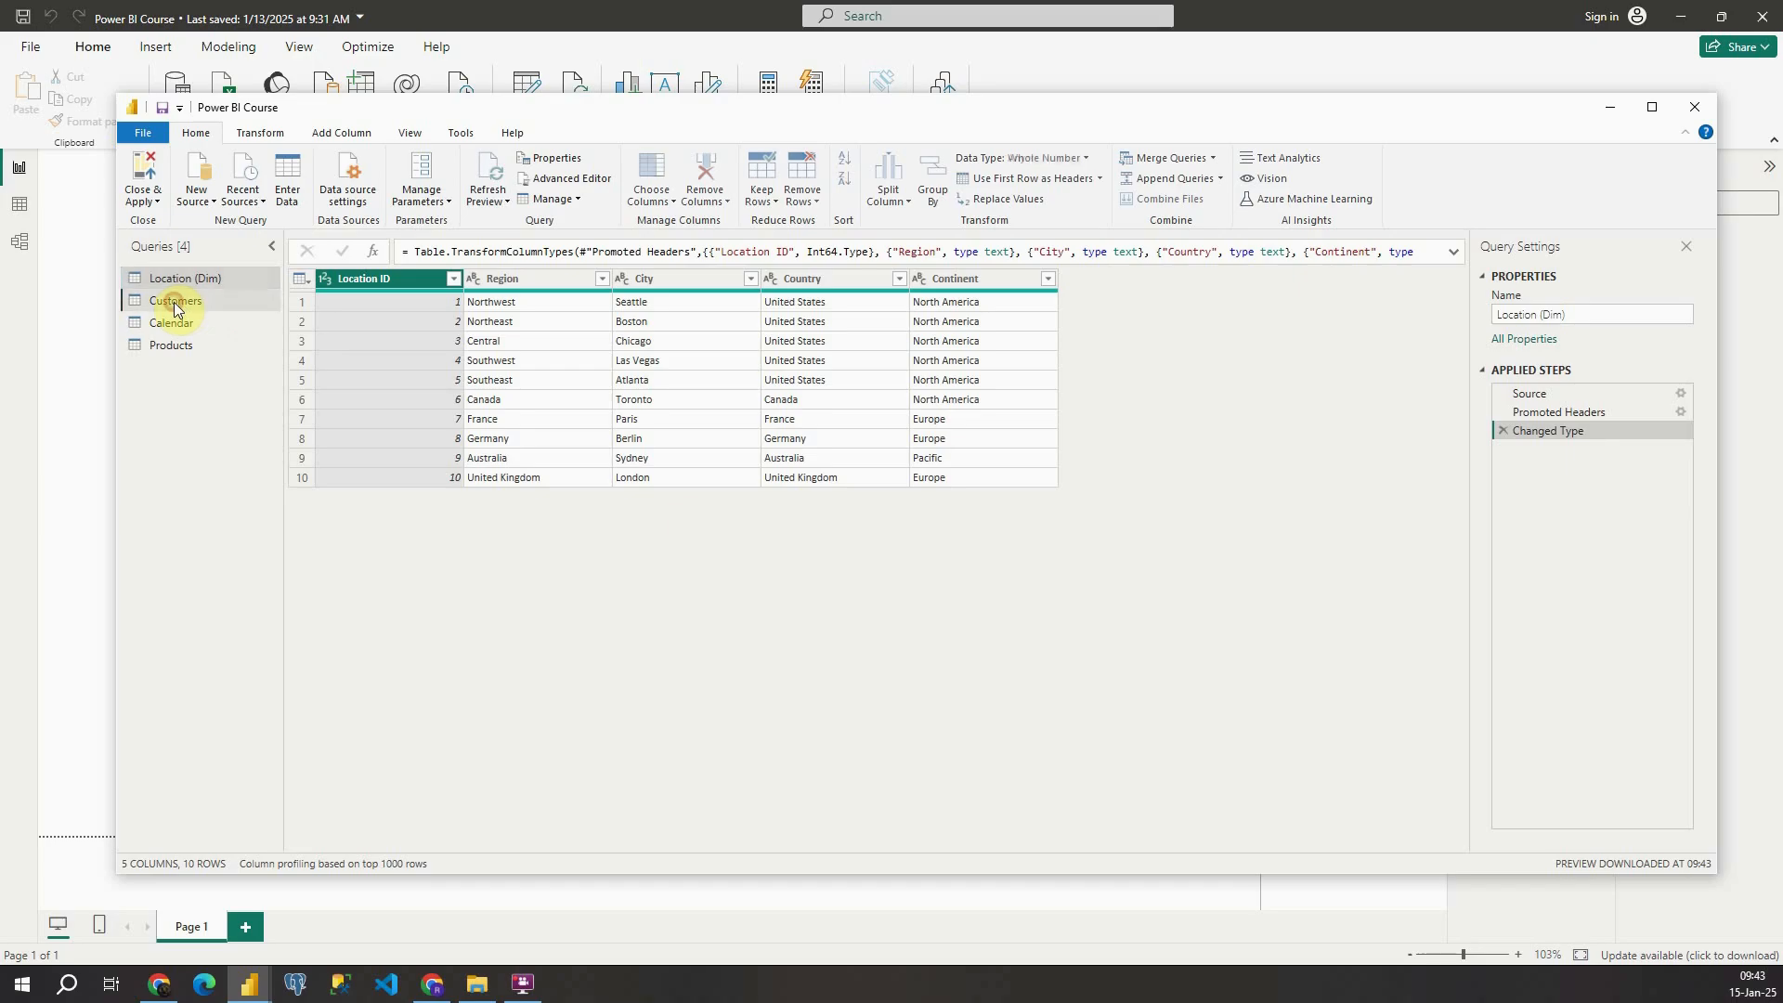
- Rename Customers, Calendar and Products queries with the (Dim) suffix
click(174, 301)
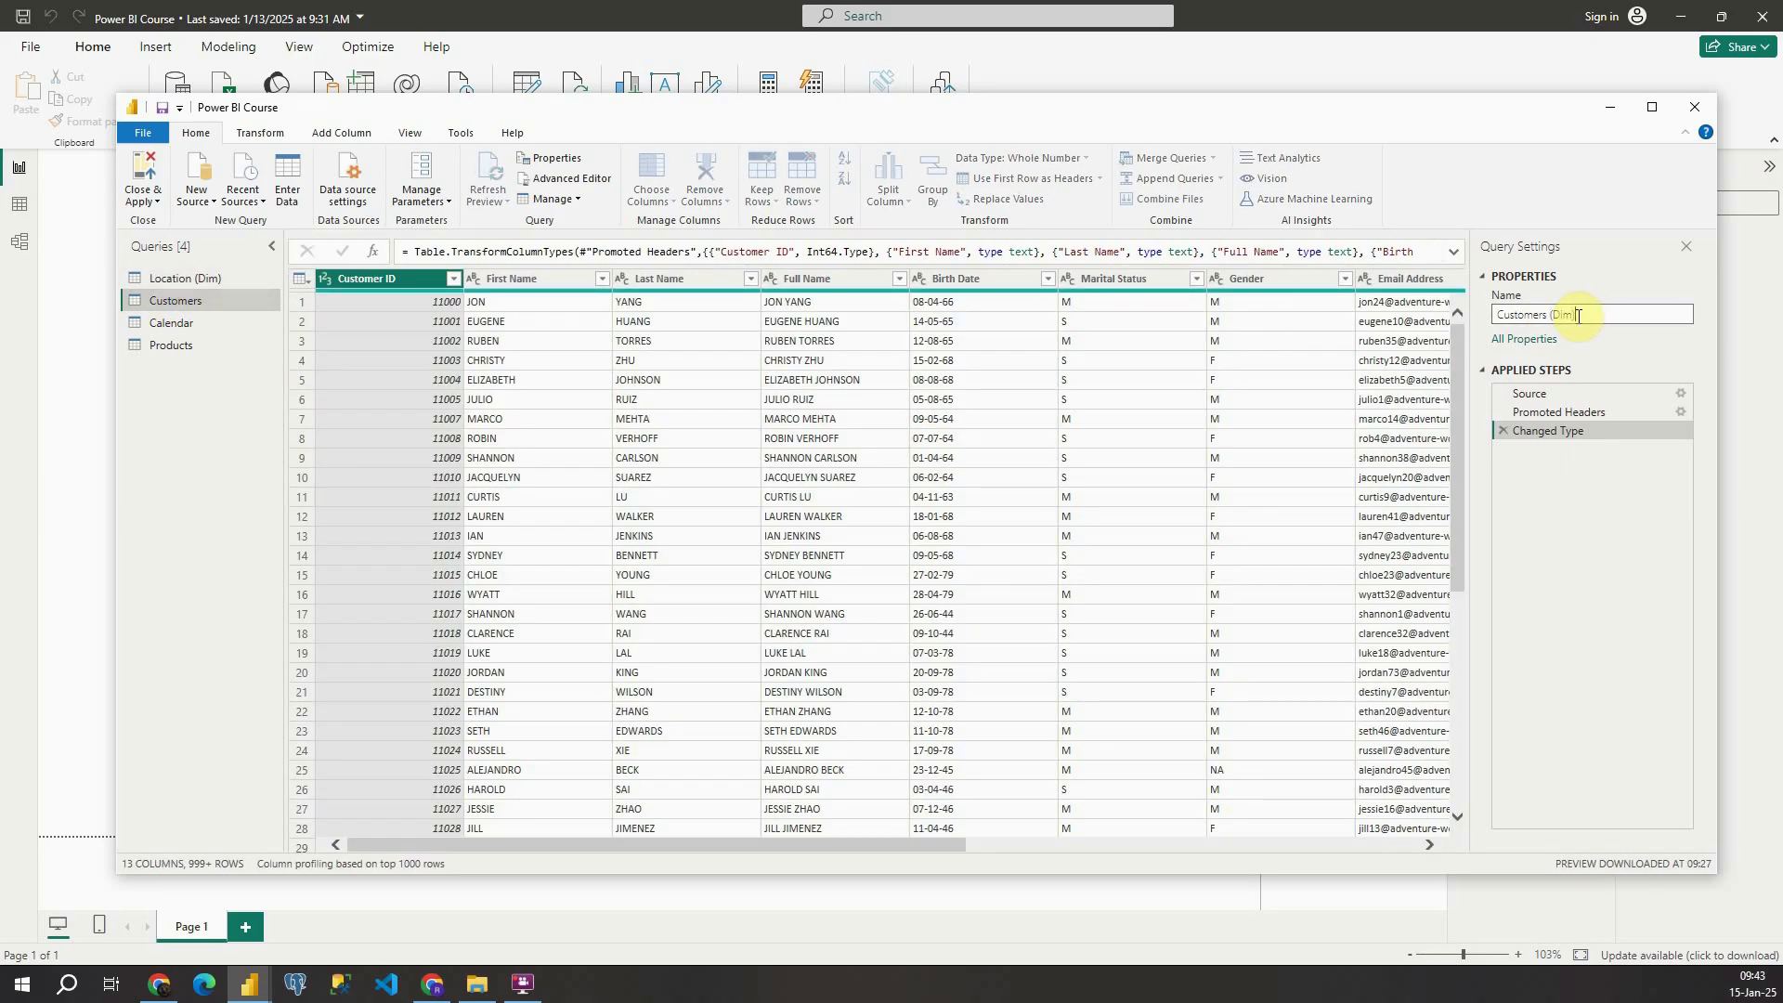
click(171, 323)
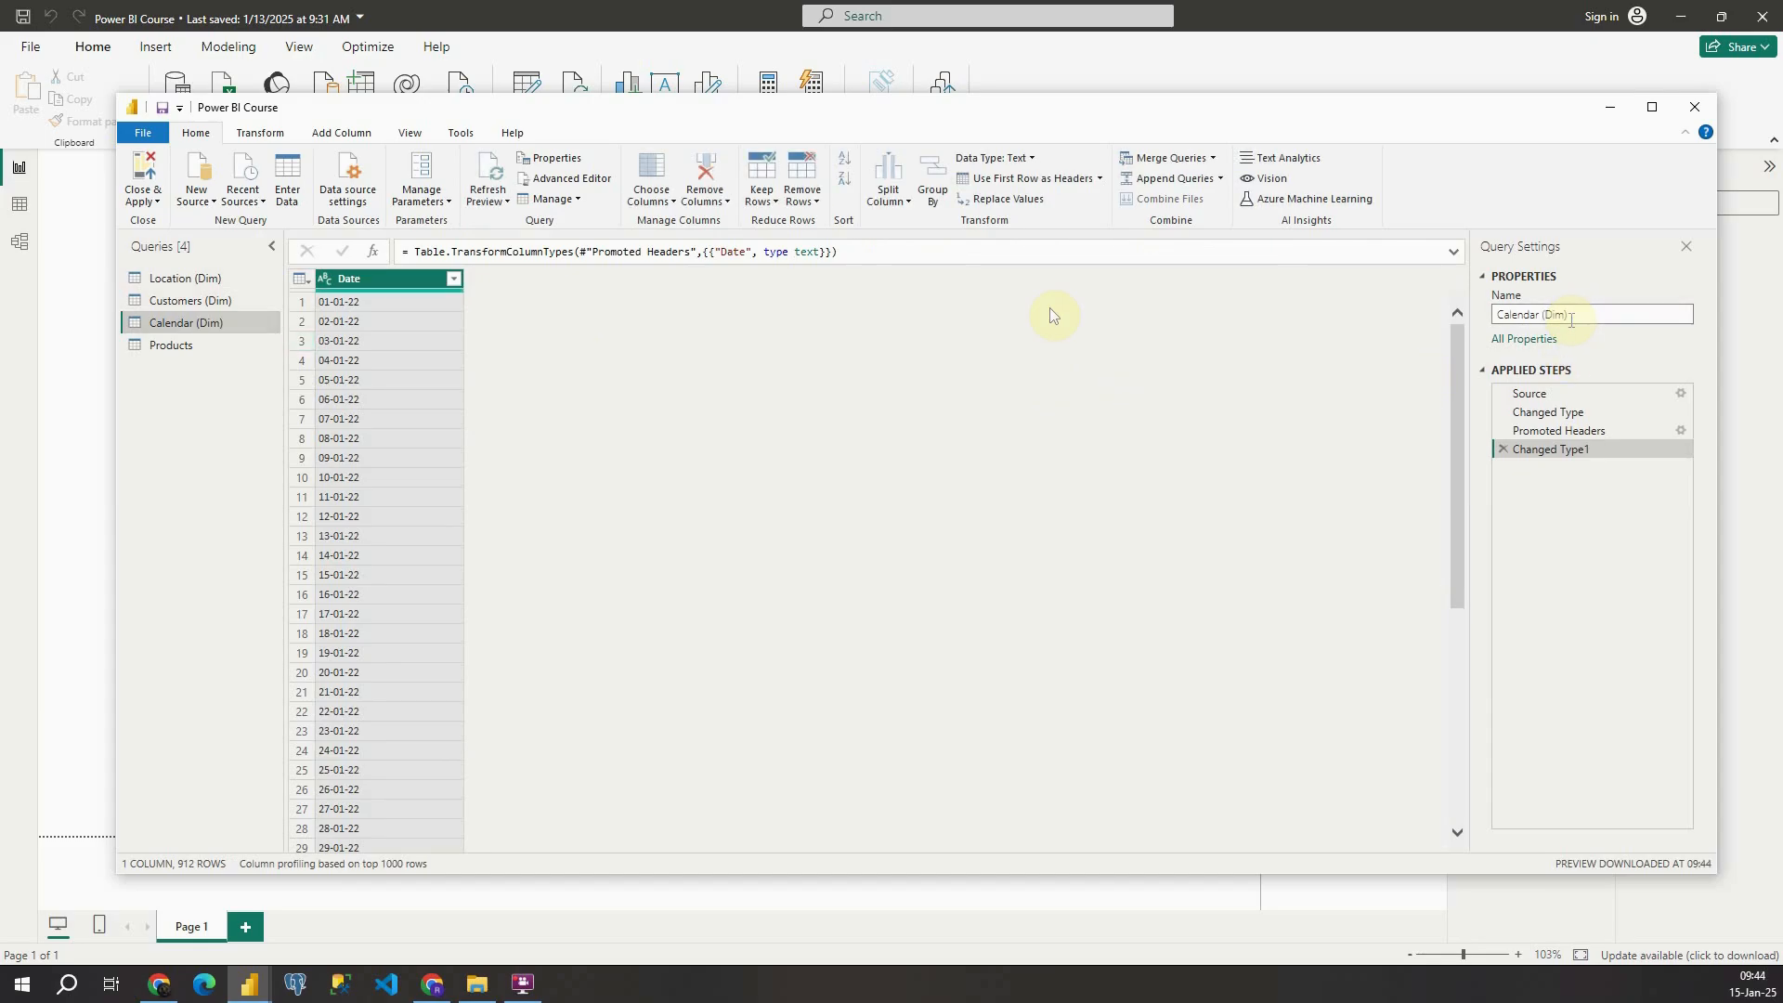
click(170, 346)
text( (Dim))
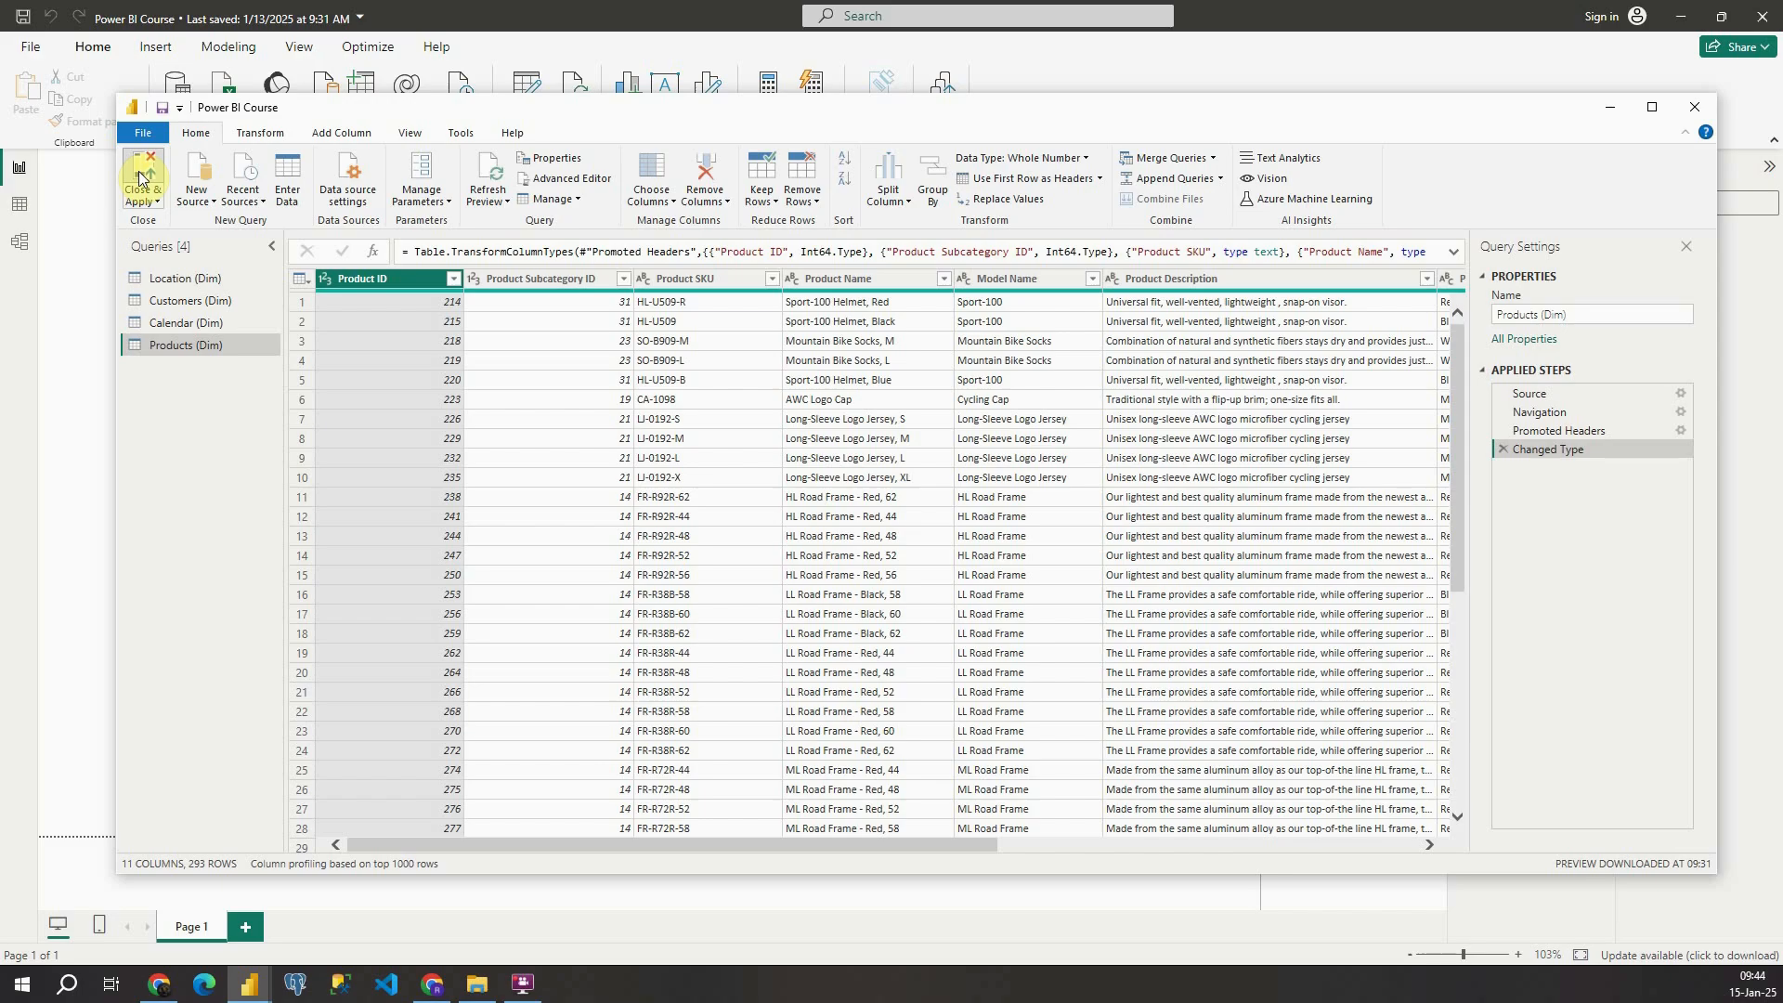
- Close & Apply so Calendar, Customers, Location and Products all show as (Dim) tables
click(141, 182)
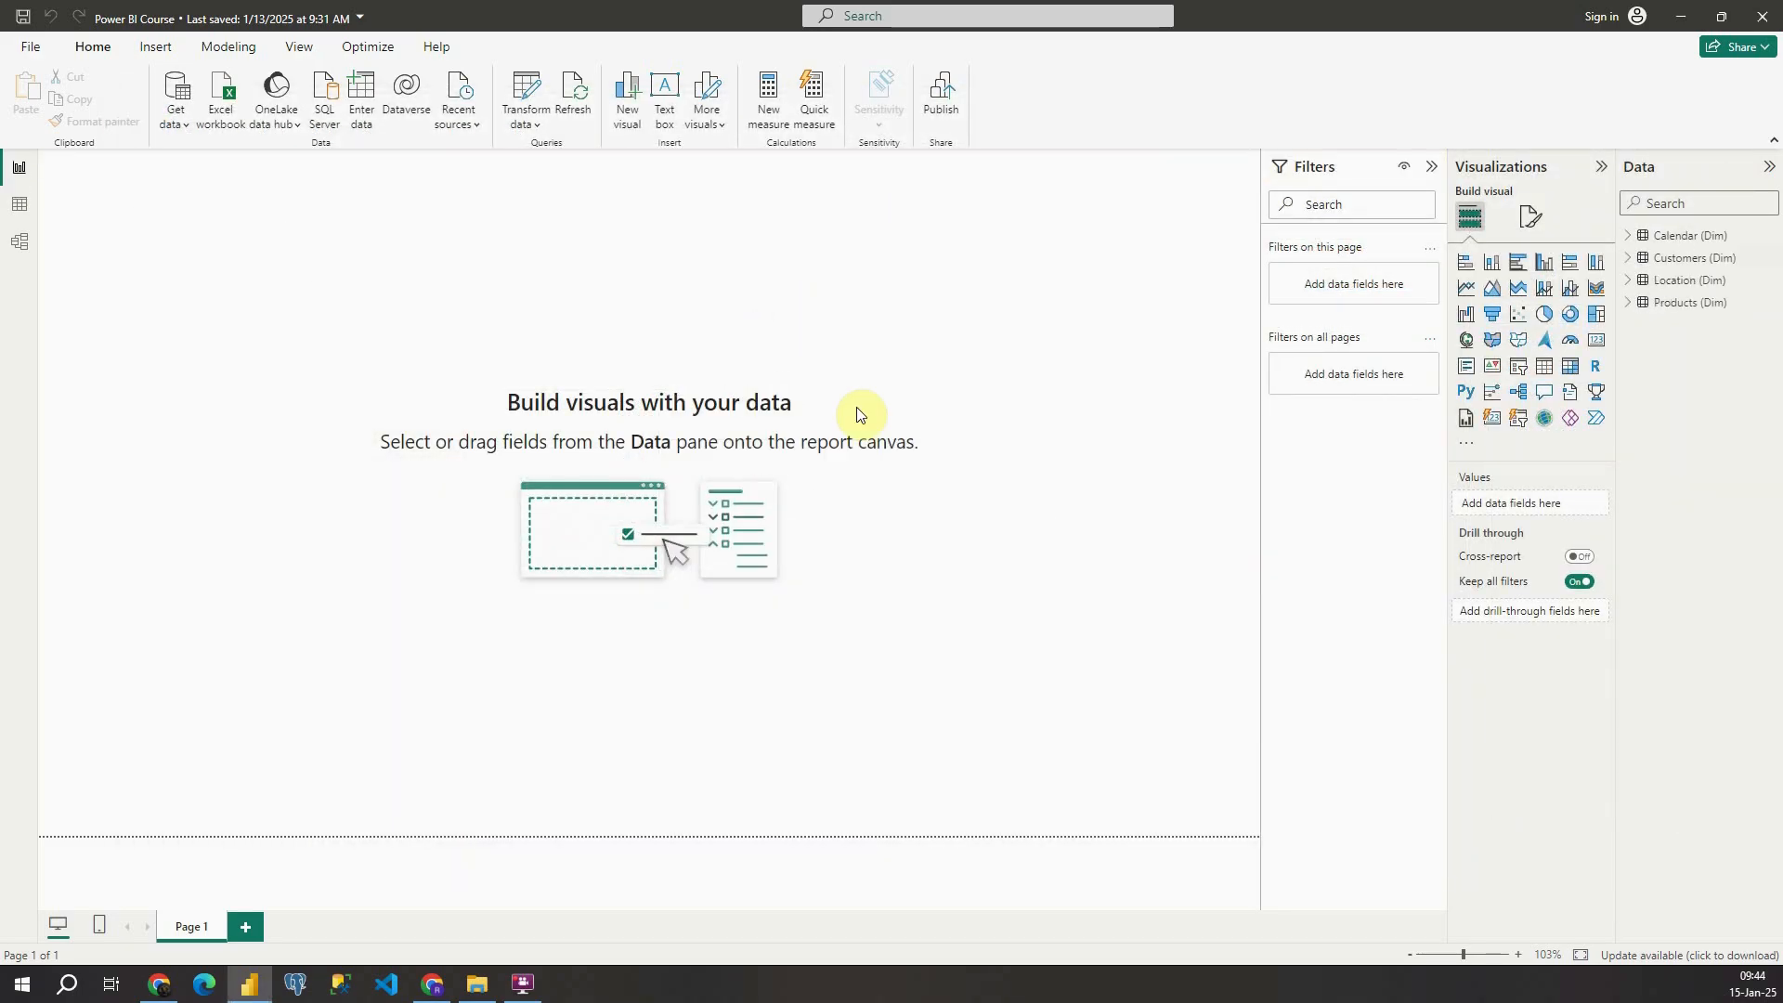
mouse_move(1703, 306)
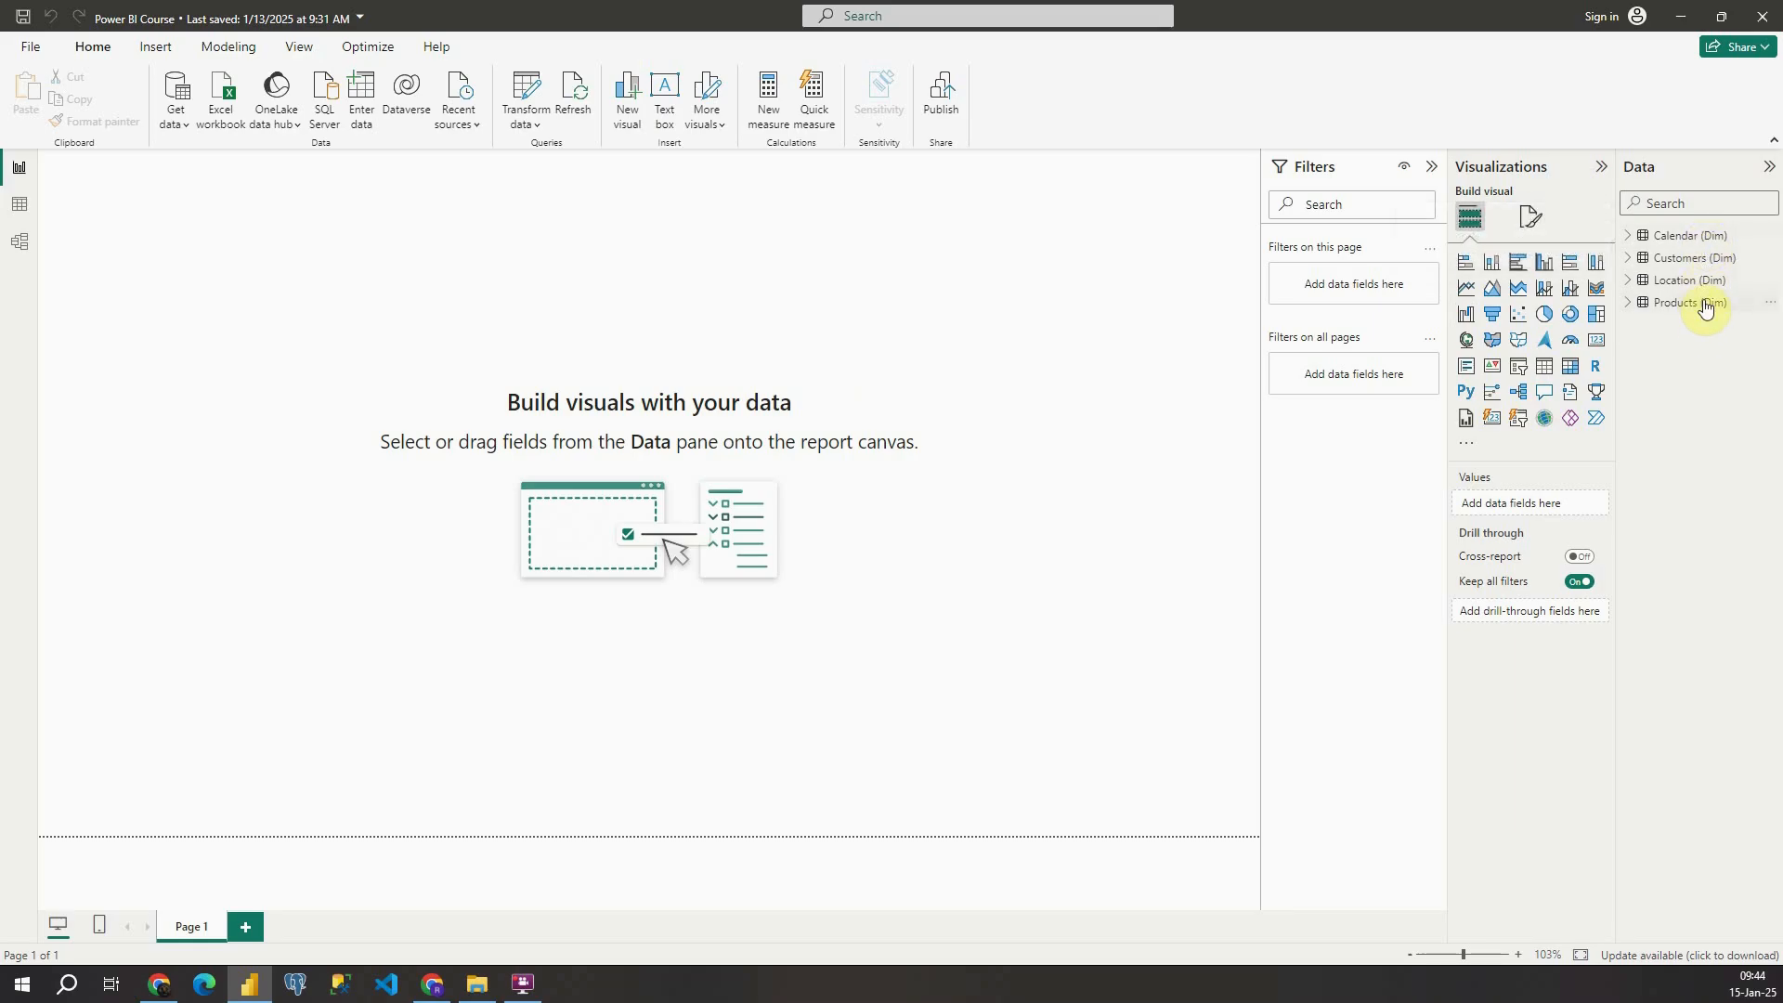